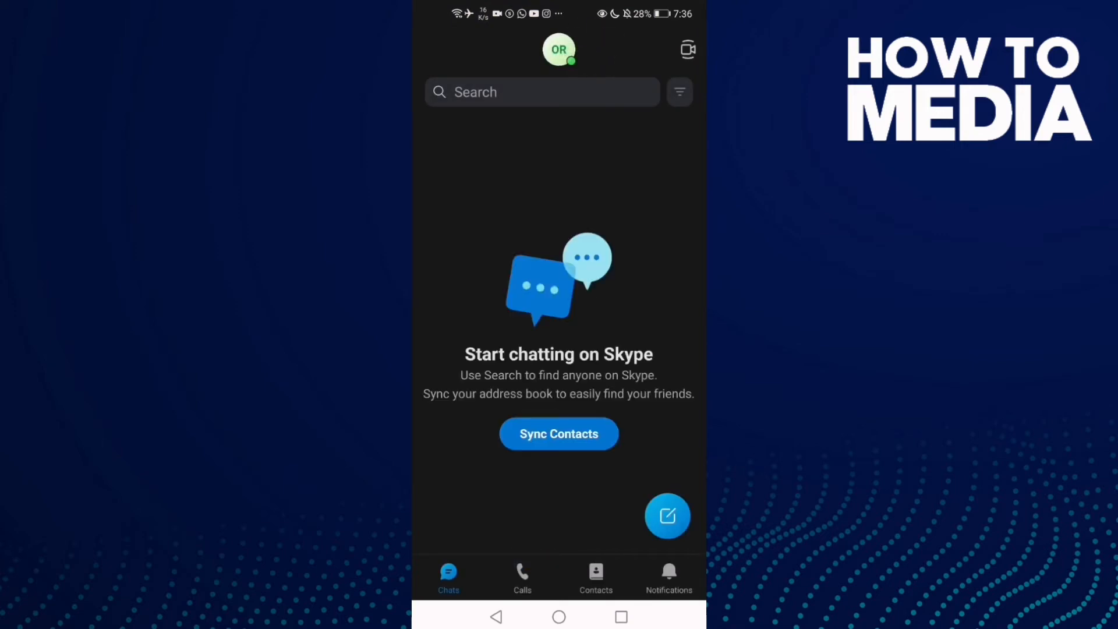
# Step: Open the account menu from the profile avatar on the Chats screen
pyautogui.click(558, 51)
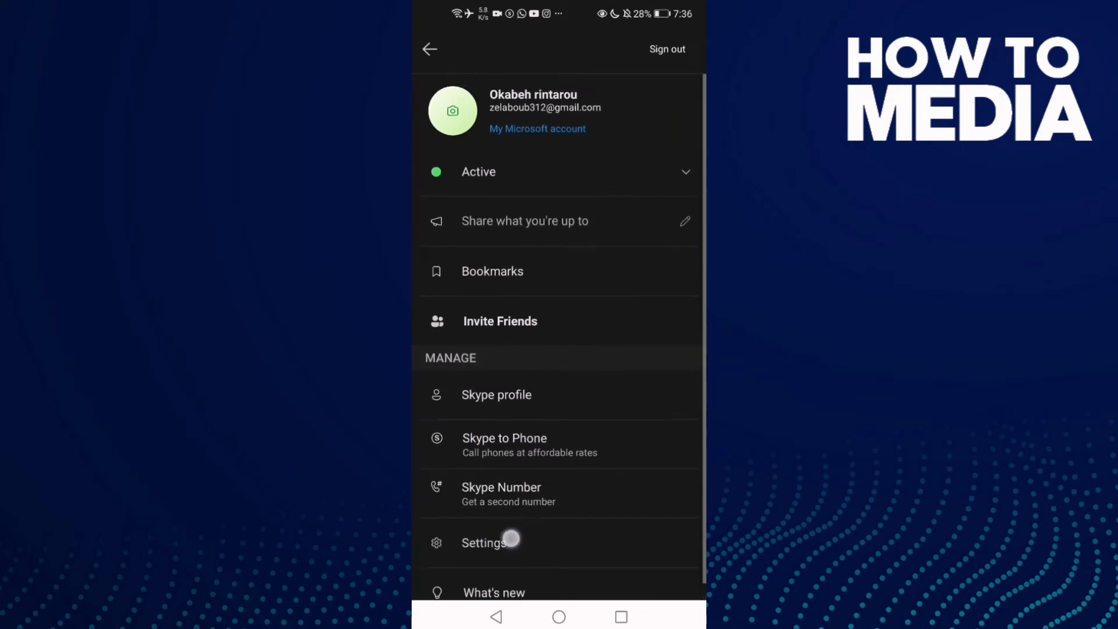
# Step: Go to Settings and then the Notifications page
pyautogui.click(513, 541)
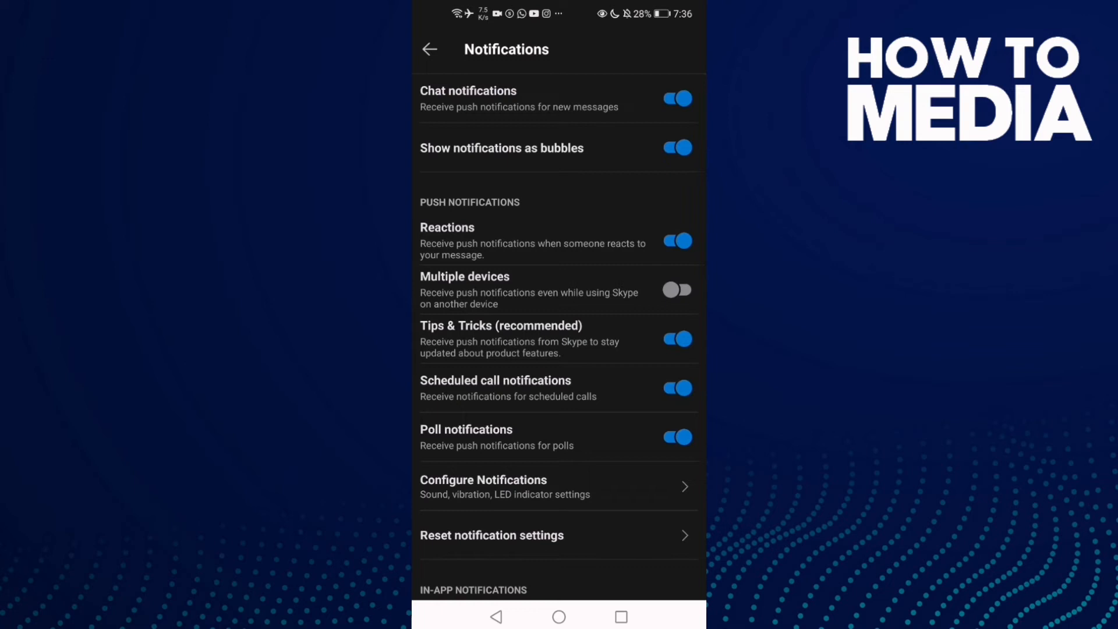
# Step: Switch off 'Show in-app banner notifications for polls' under In-app notifications
pyautogui.scroll(-3)
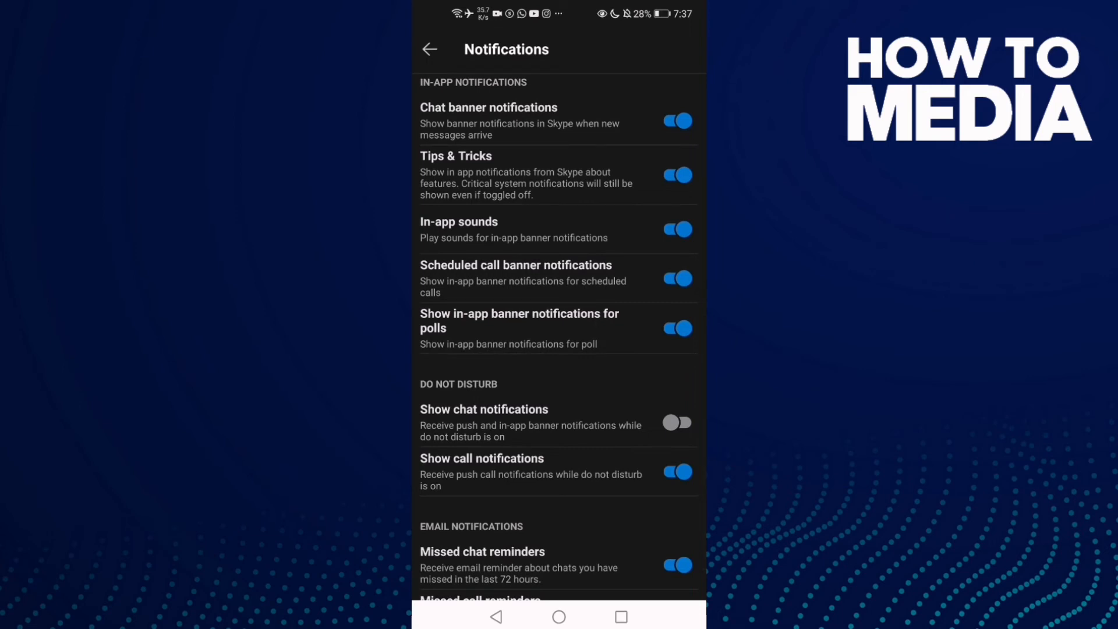
pyautogui.click(677, 328)
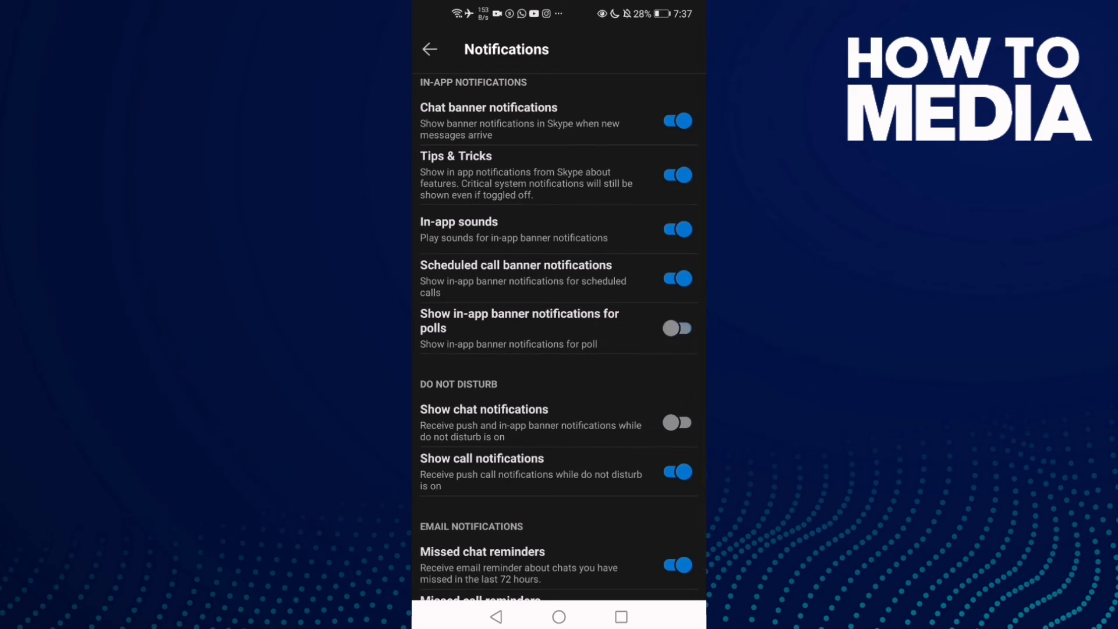
pyautogui.scroll(-3)
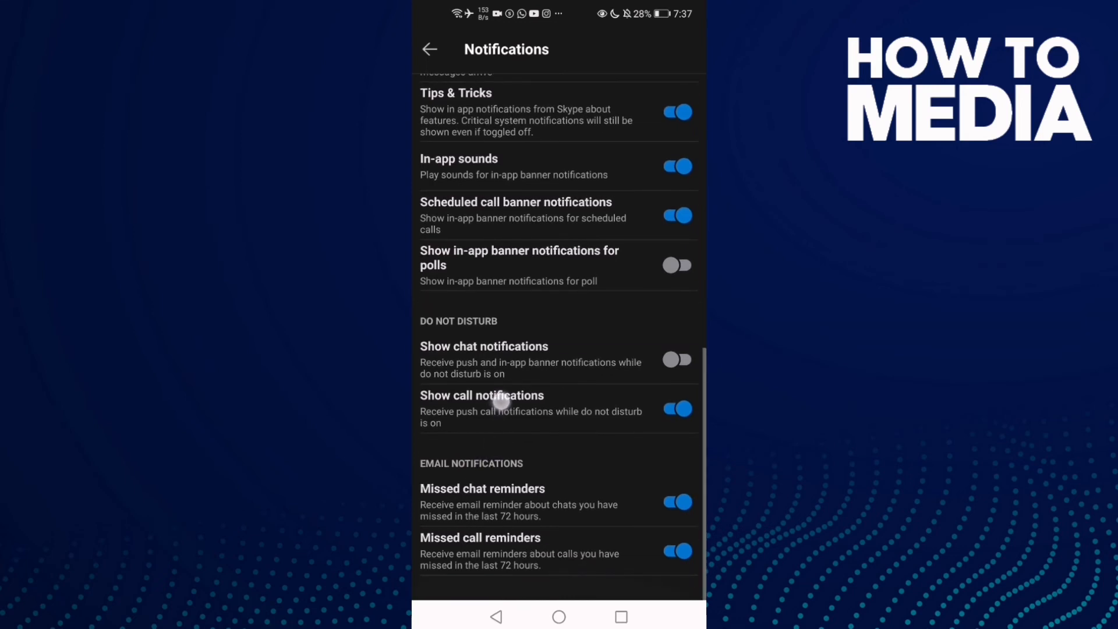